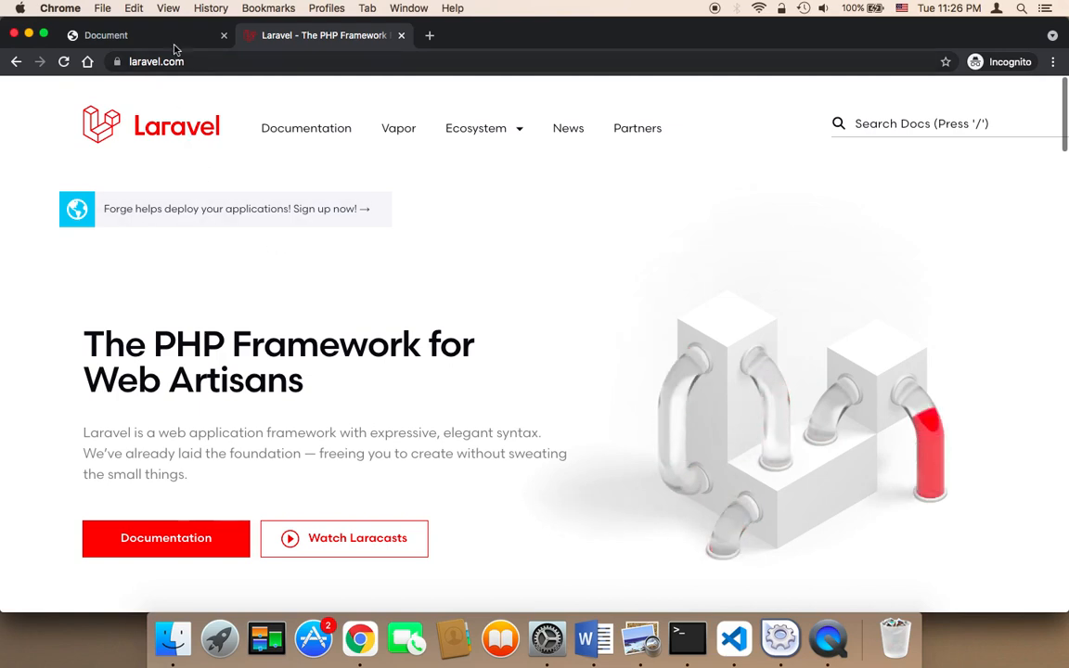
Switch to the local C&D Hospital site at 127.0.0.1:8000 showing the department cards.
left_click(130, 33)
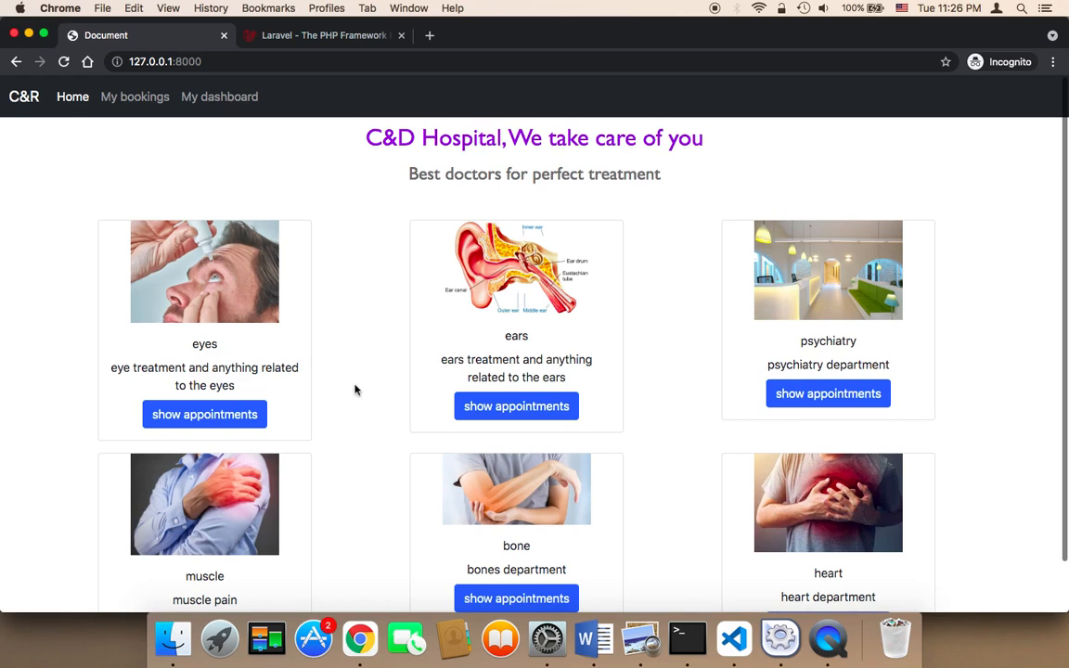
mouse_move(226, 437)
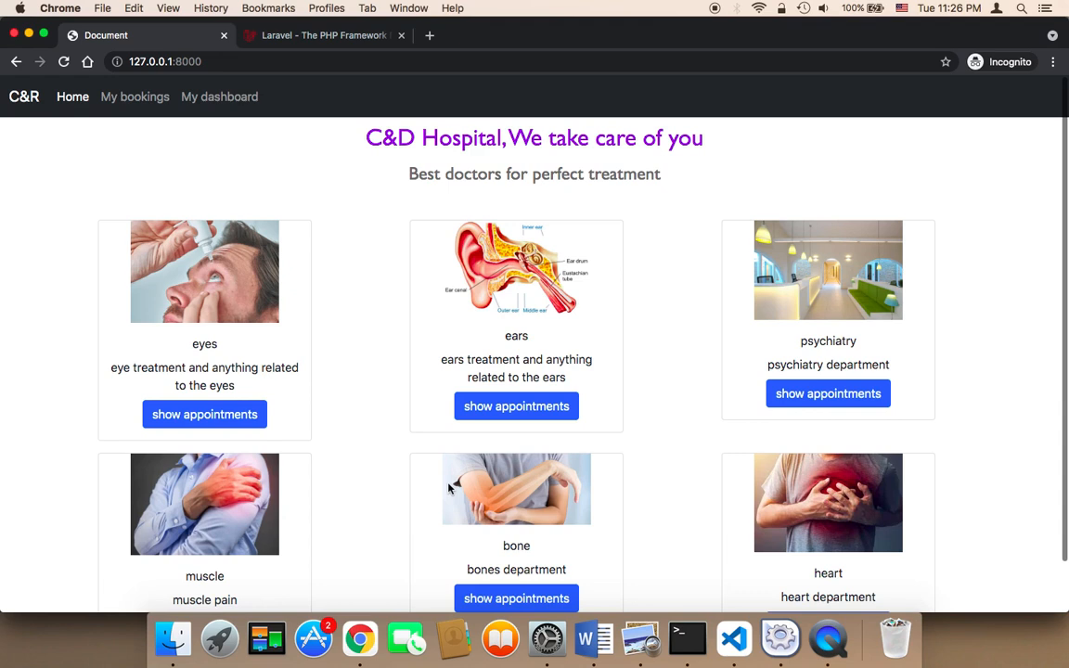
left_click(204, 414)
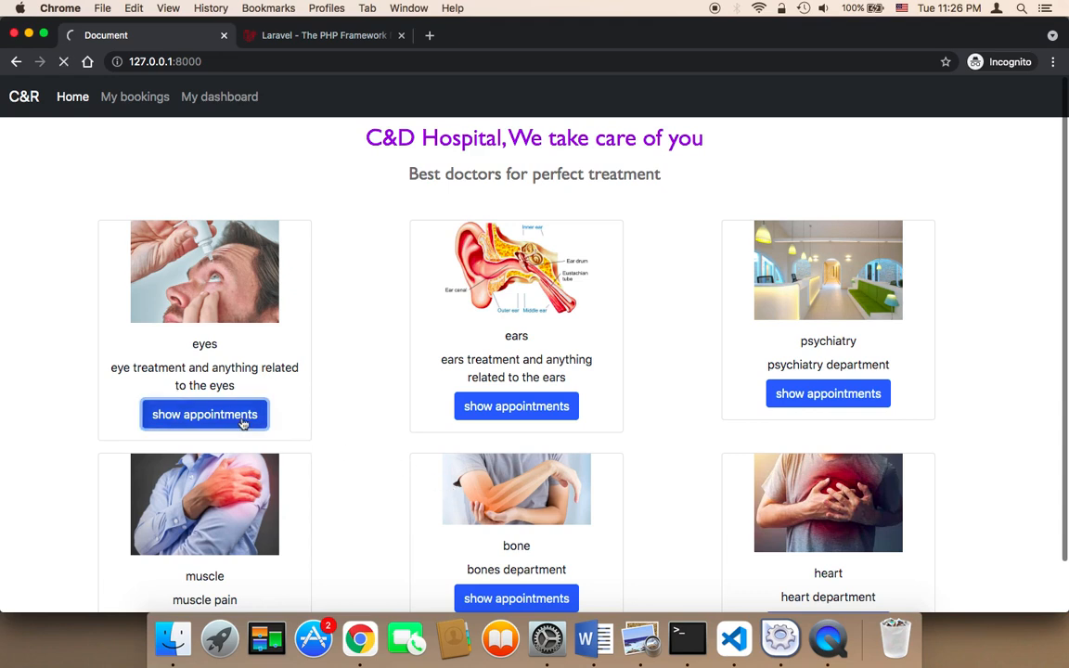
left_click(204, 413)
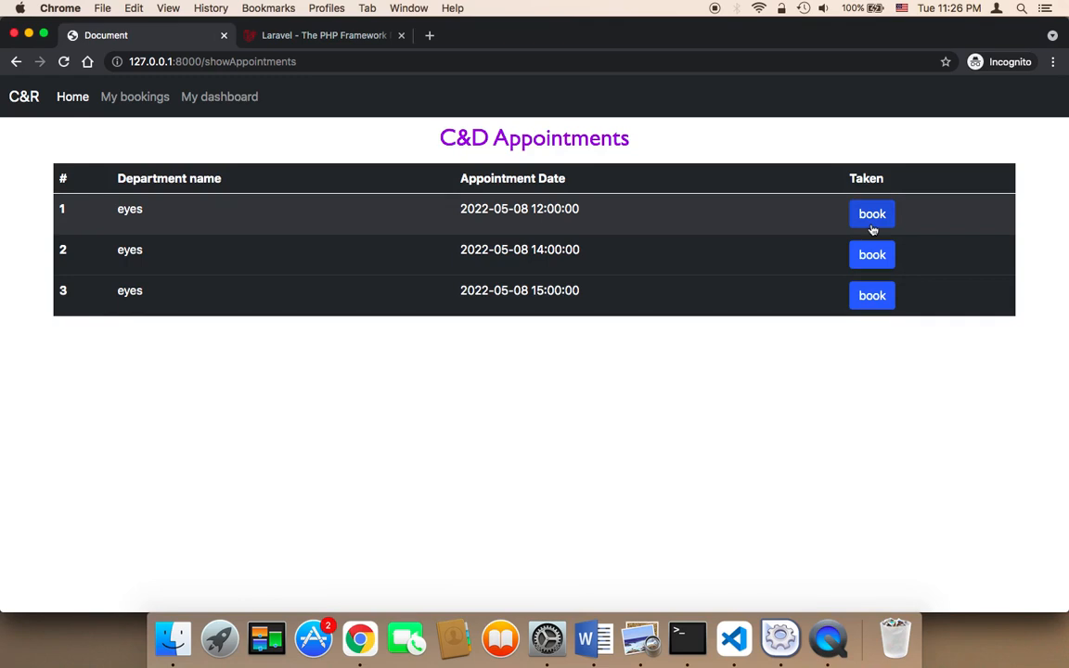
left_click(872, 213)
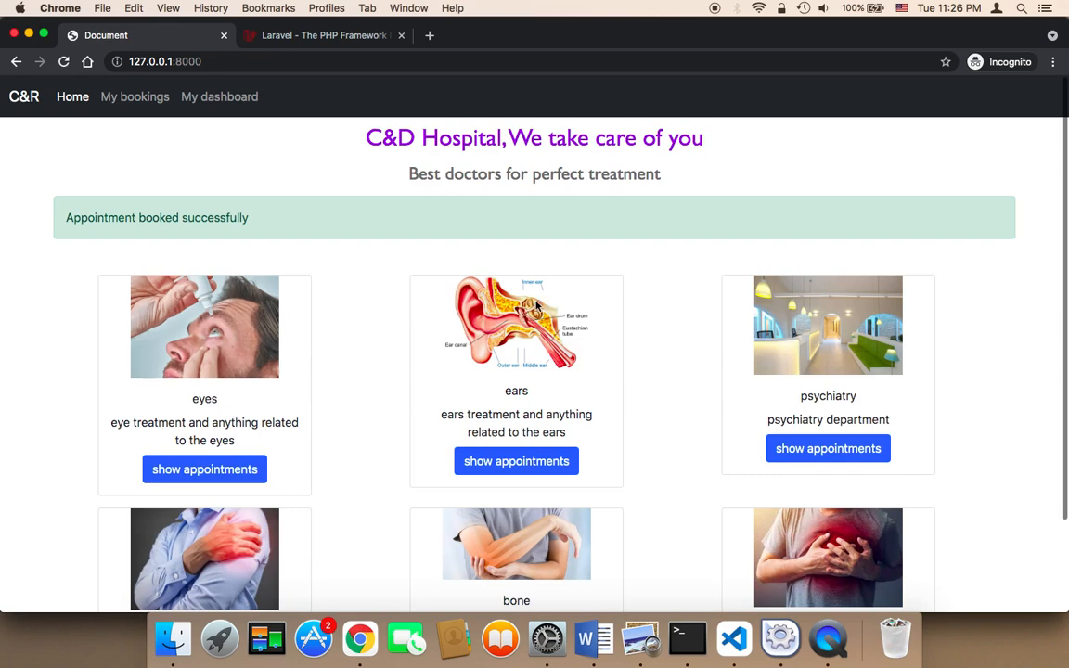
mouse_move(427, 349)
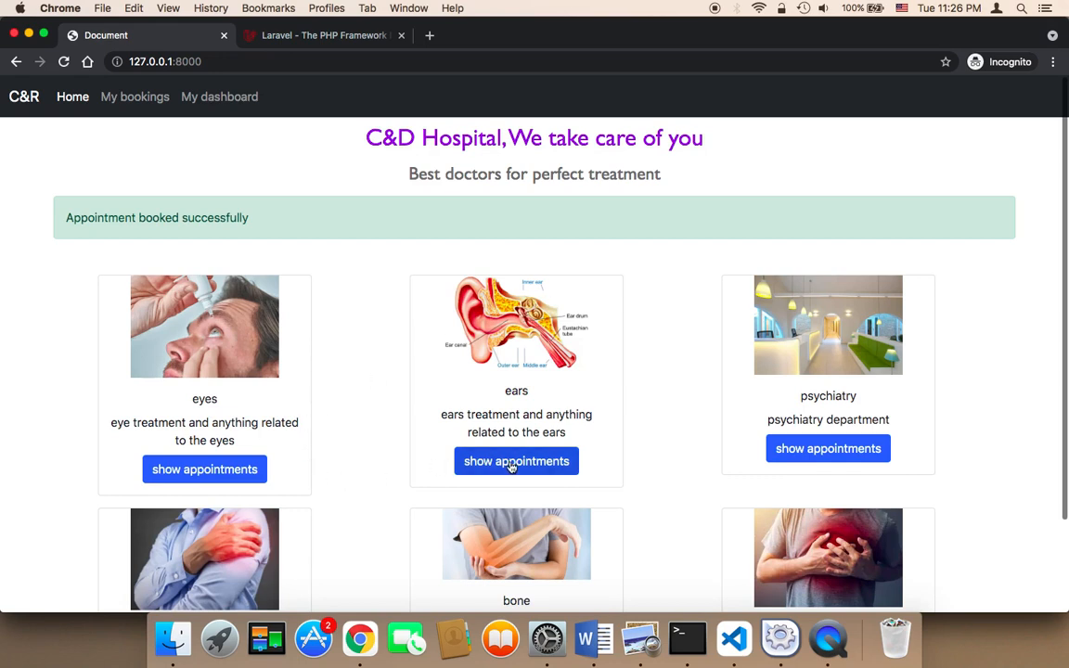
Show the ears department appointments, where the 13:00:00 slot is not bookable.
left_click(516, 460)
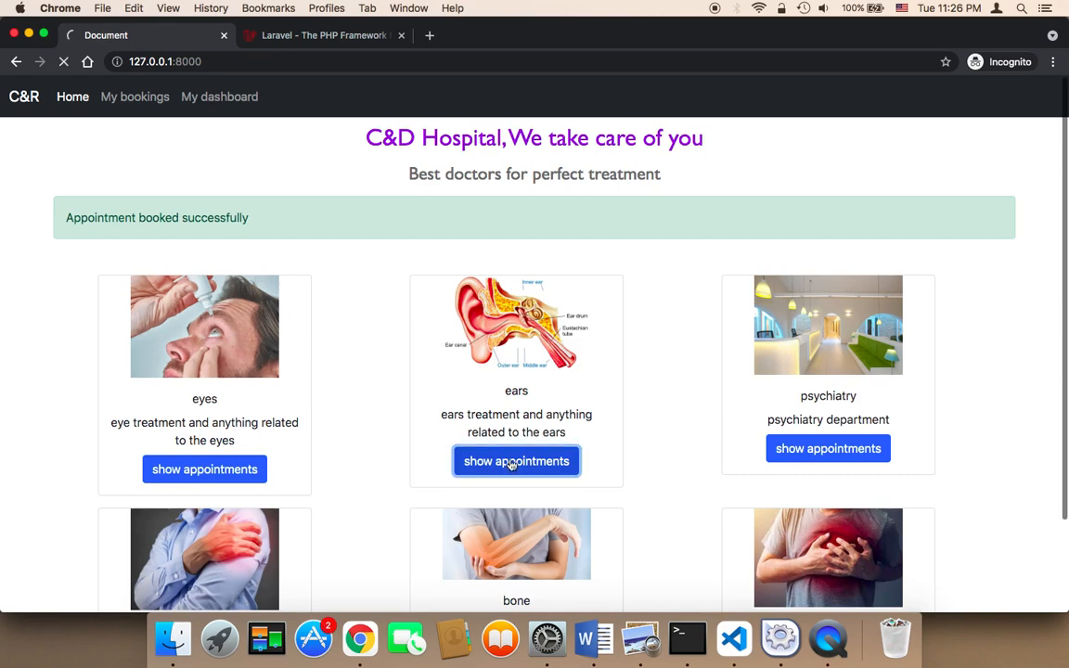
left_click(516, 460)
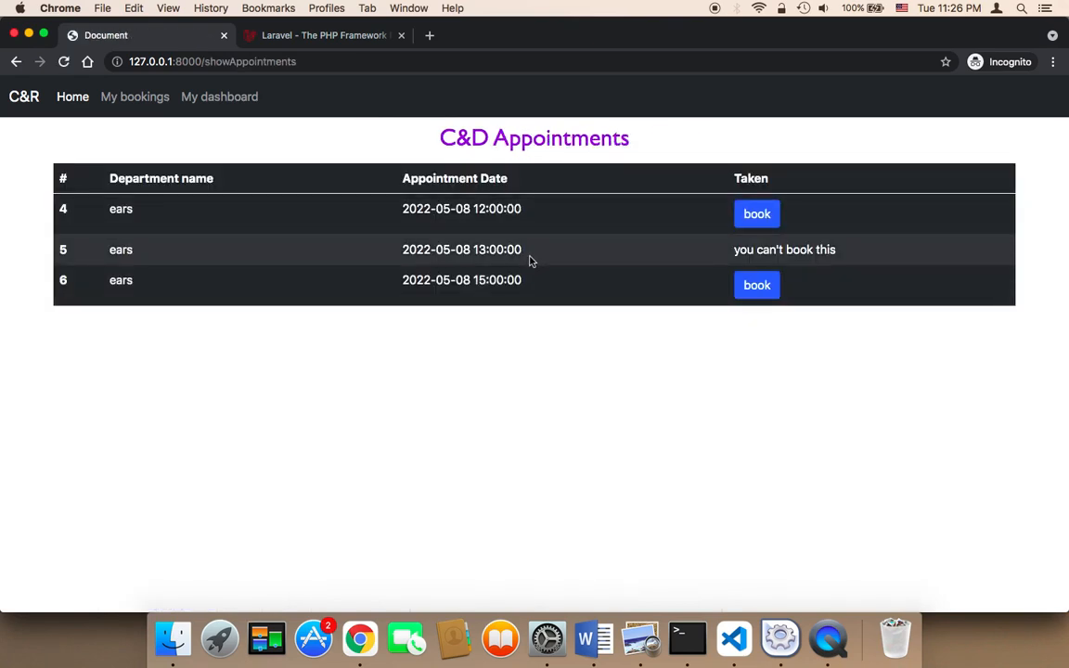
mouse_move(427, 235)
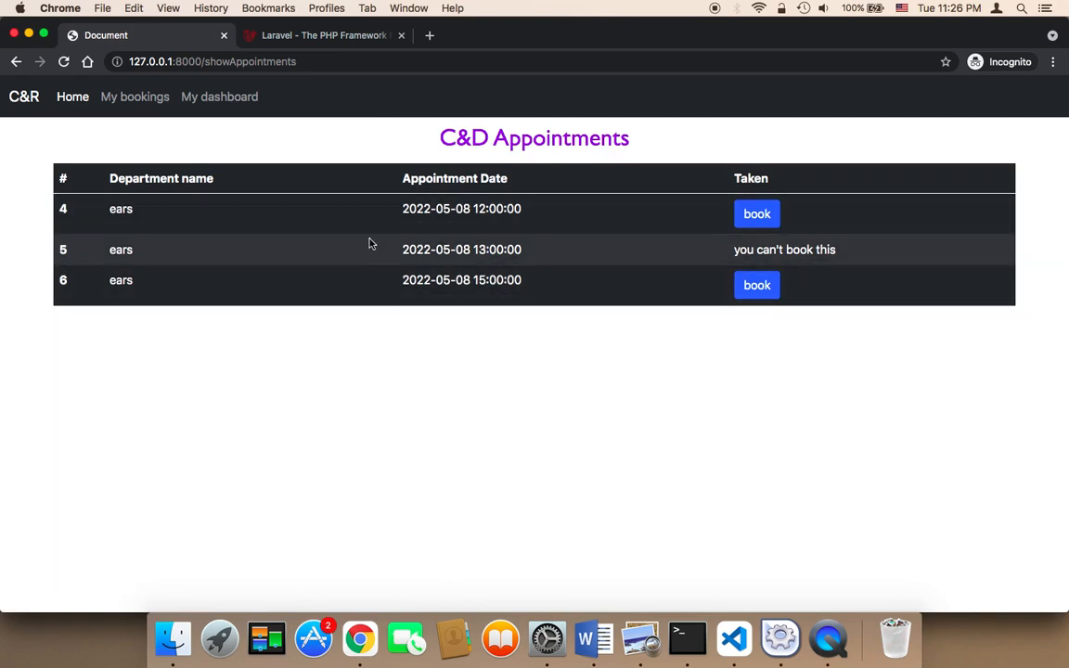
mouse_move(735, 253)
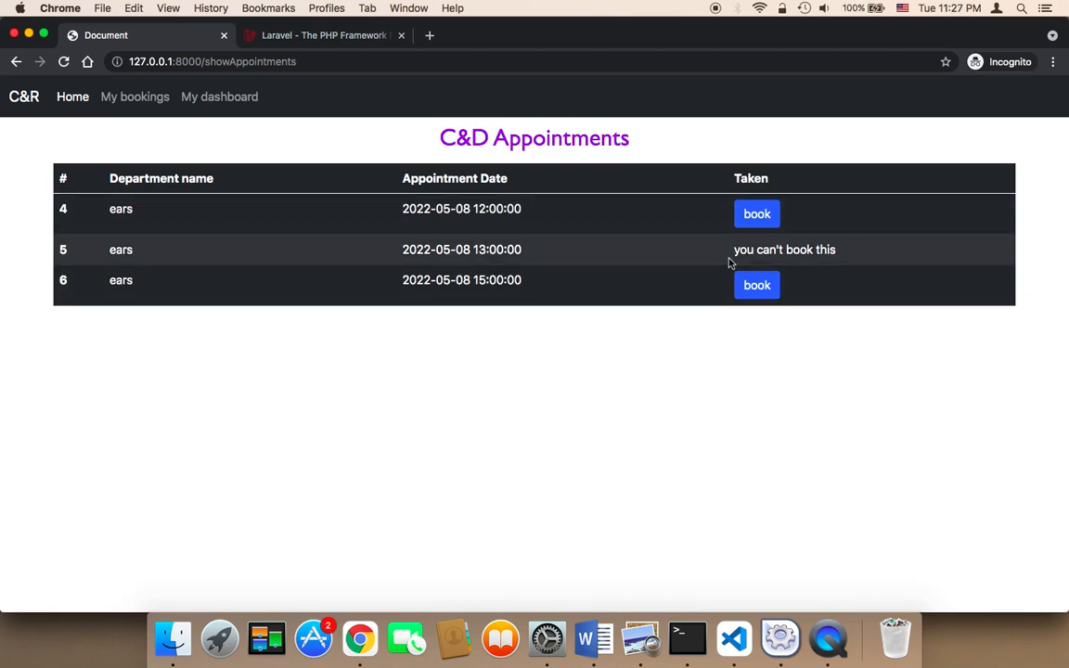
mouse_move(84, 115)
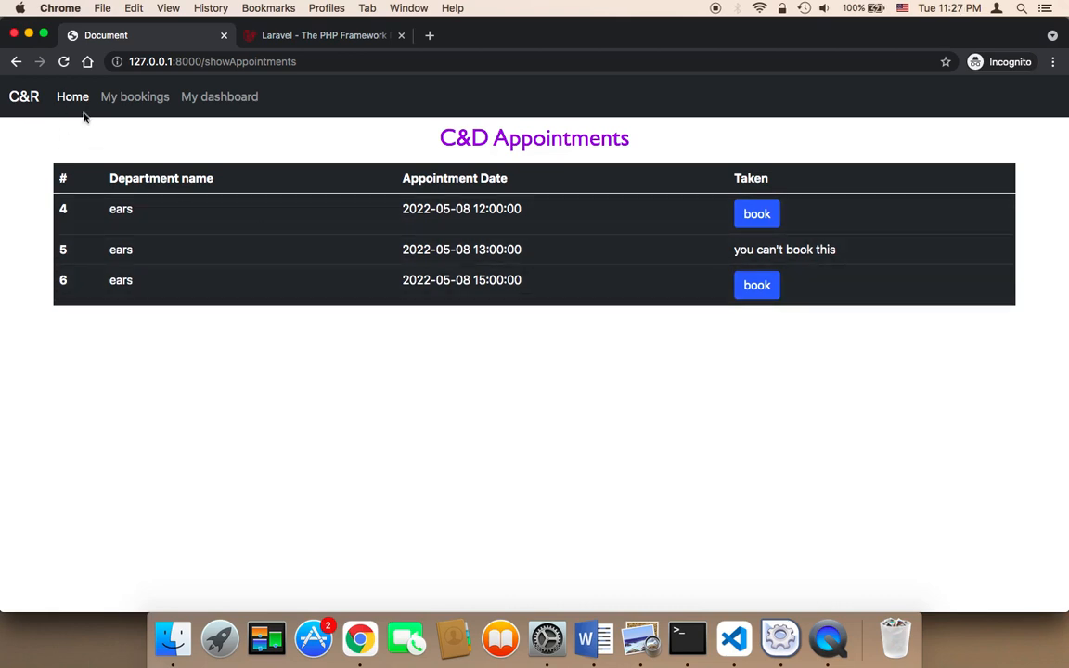
left_click(134, 96)
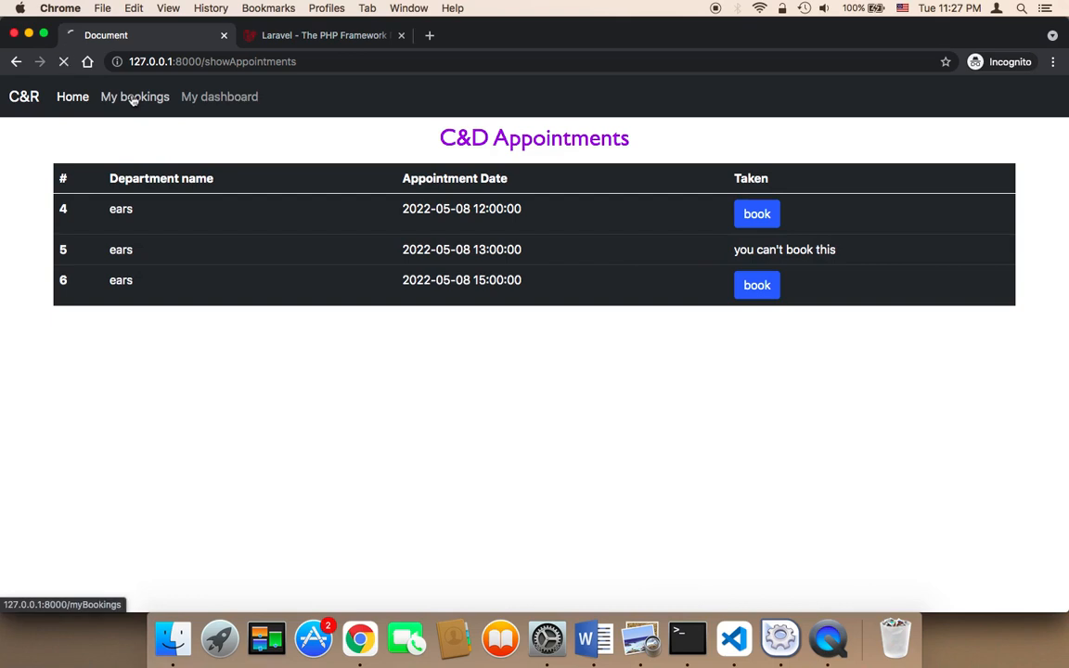
left_click(133, 96)
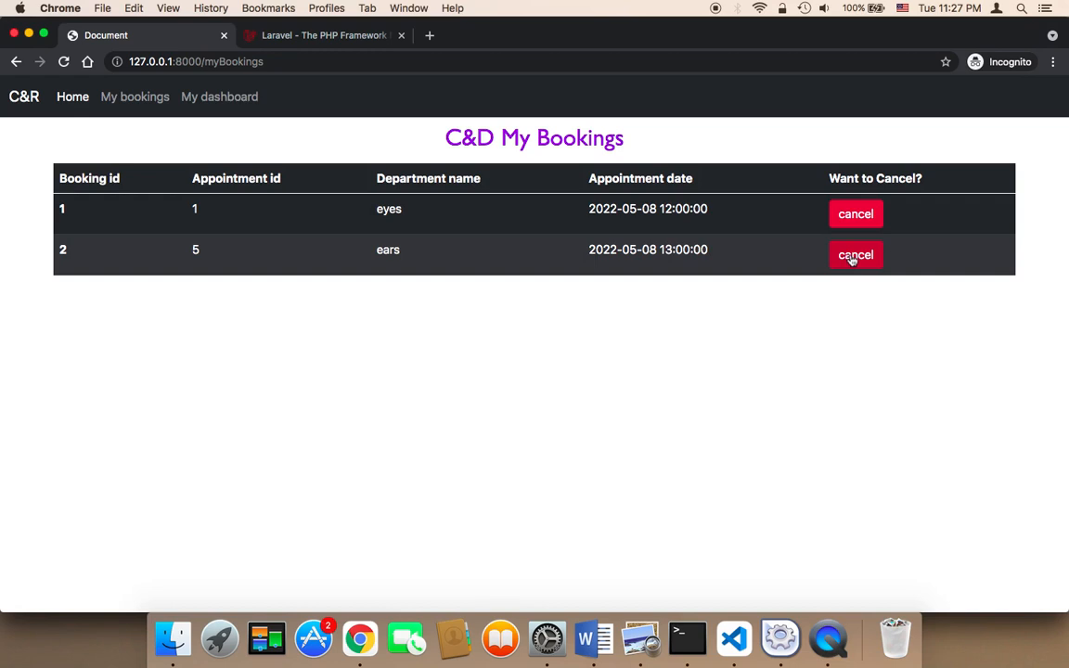
left_click(853, 254)
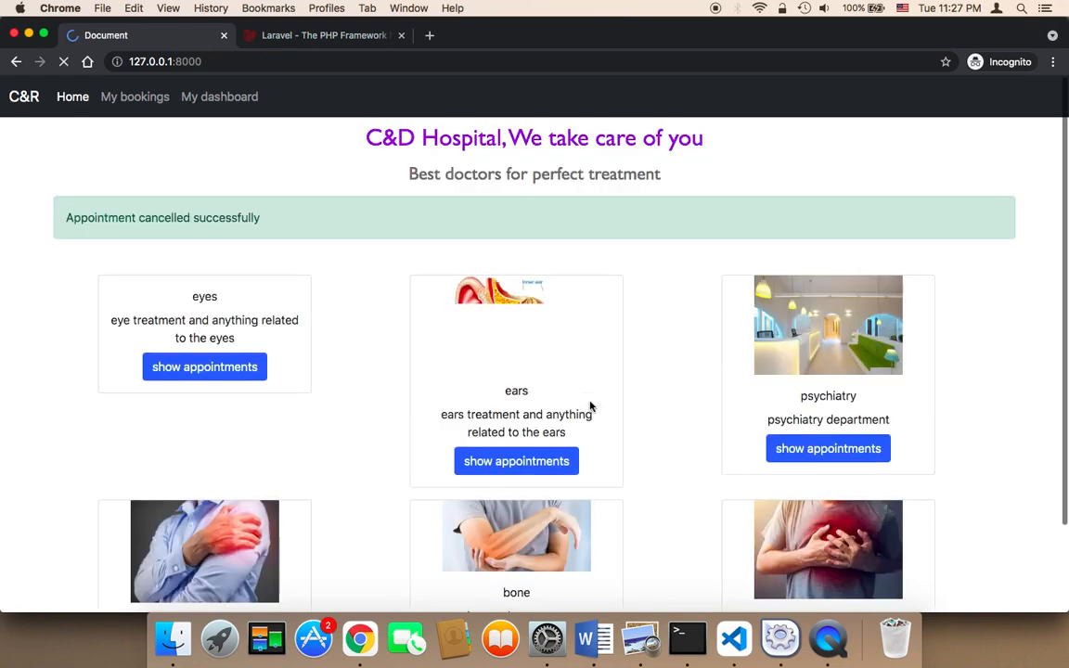
scroll("down", 3)
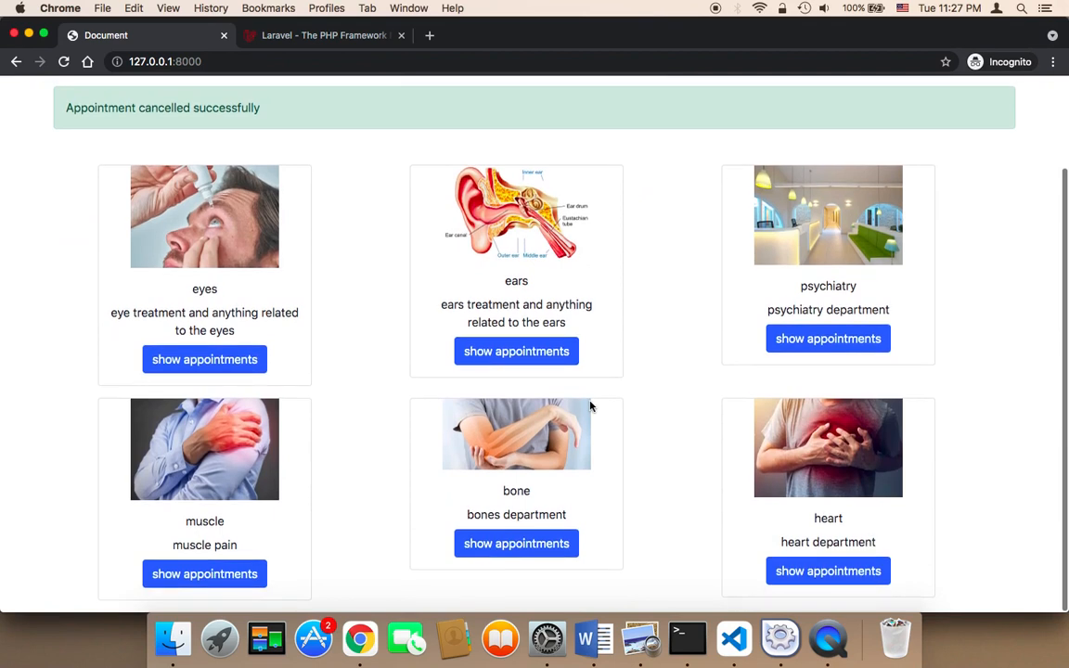
mouse_move(654, 338)
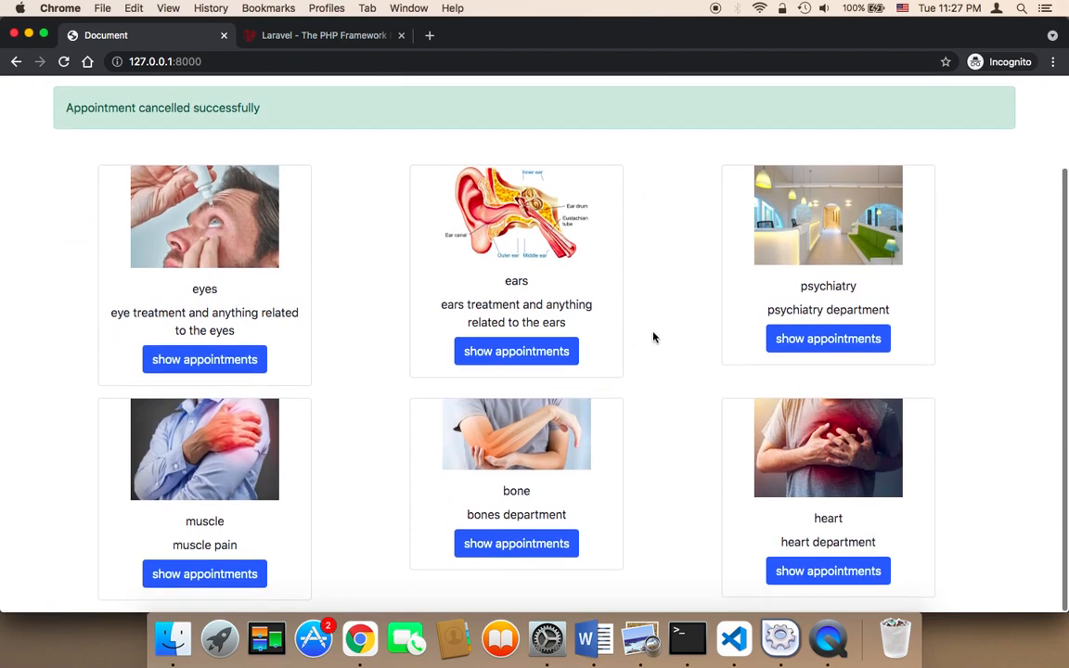
scroll("up", 3)
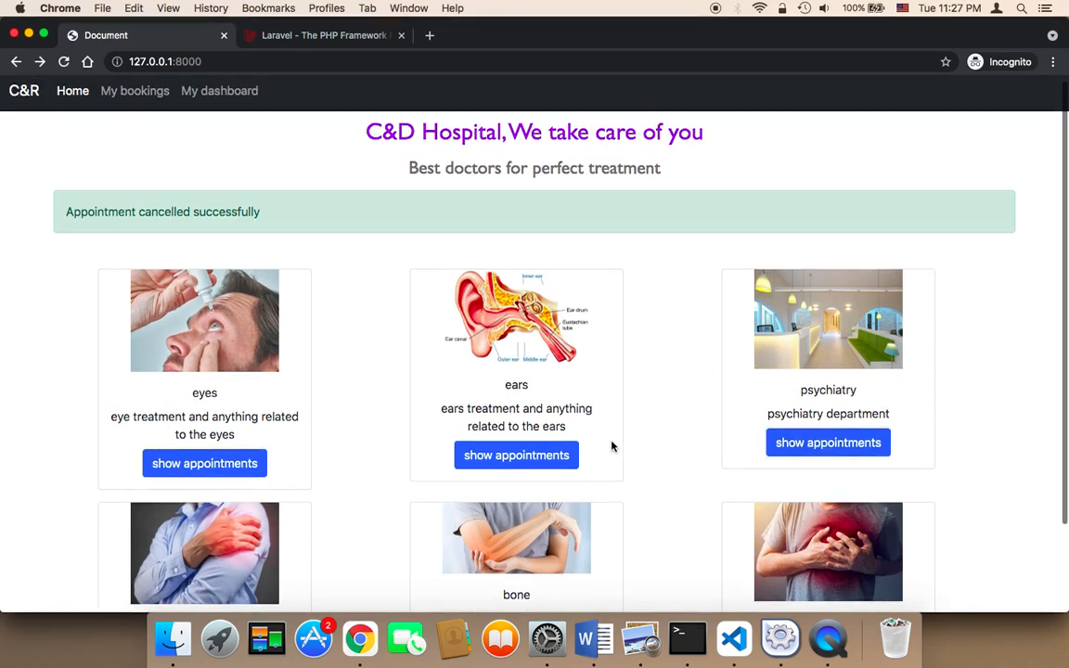
scroll("down", 3)
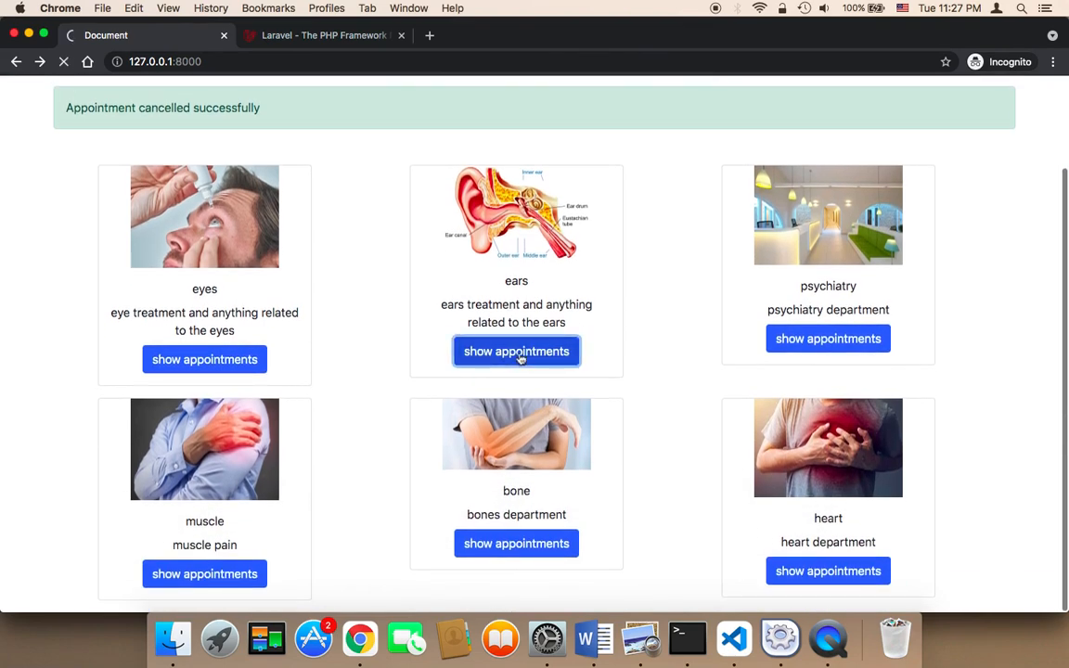
left_click(516, 351)
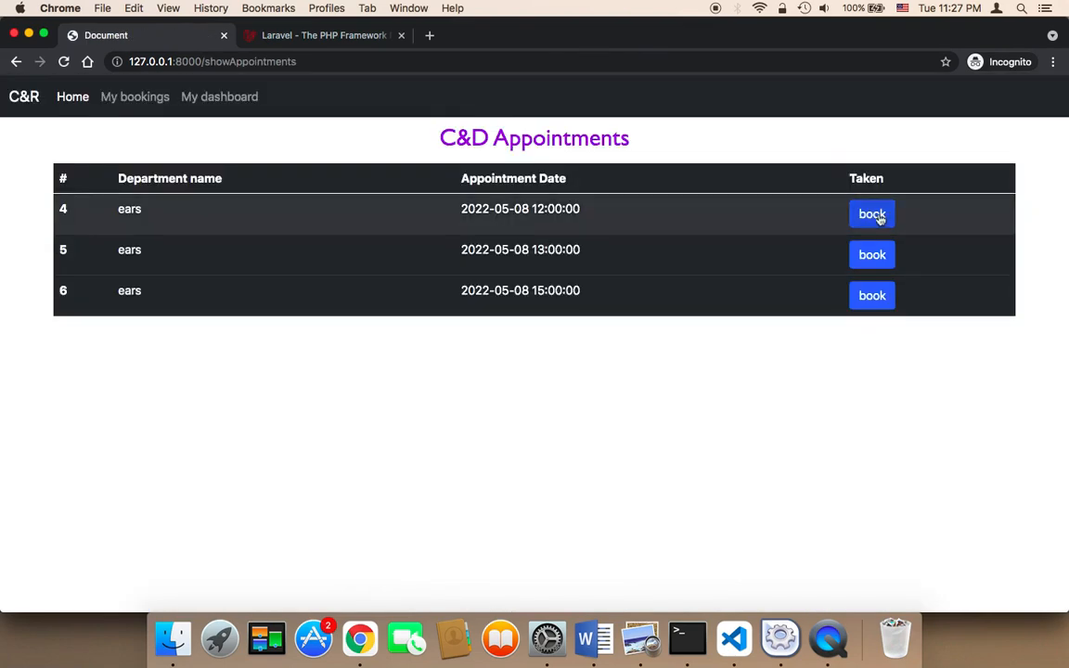
left_click(872, 213)
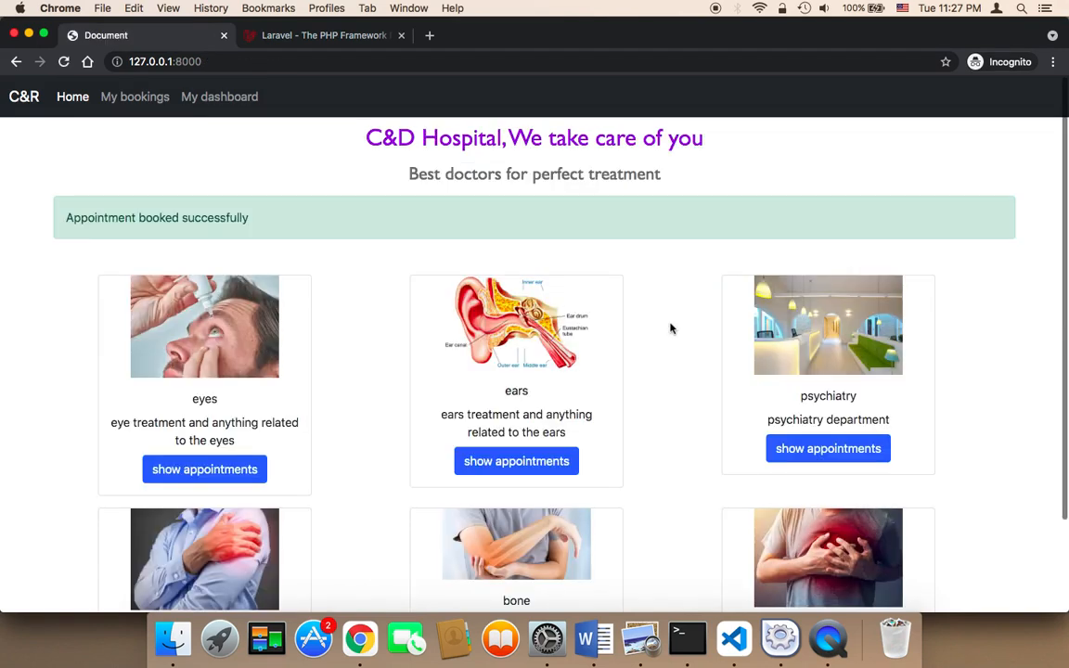
left_click(204, 467)
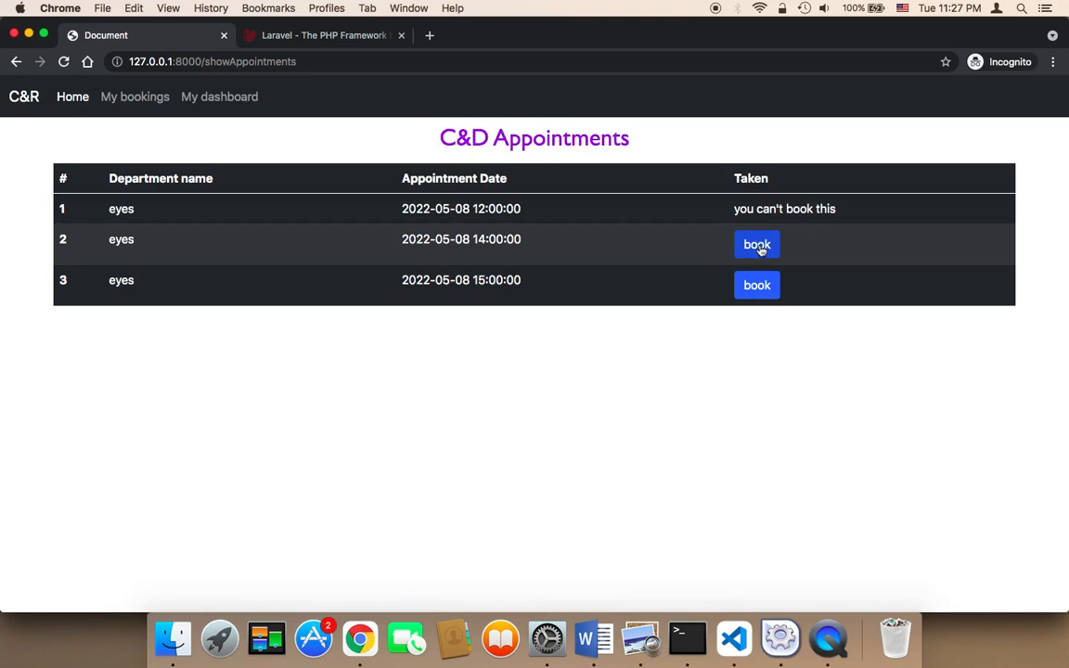
left_click(757, 245)
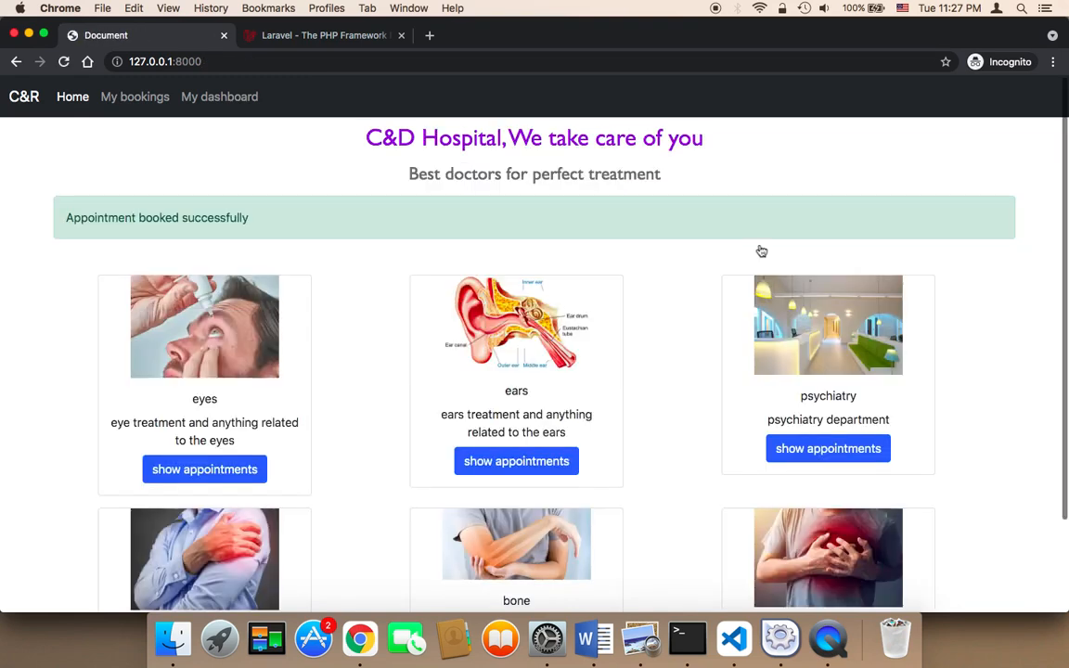
mouse_move(516, 349)
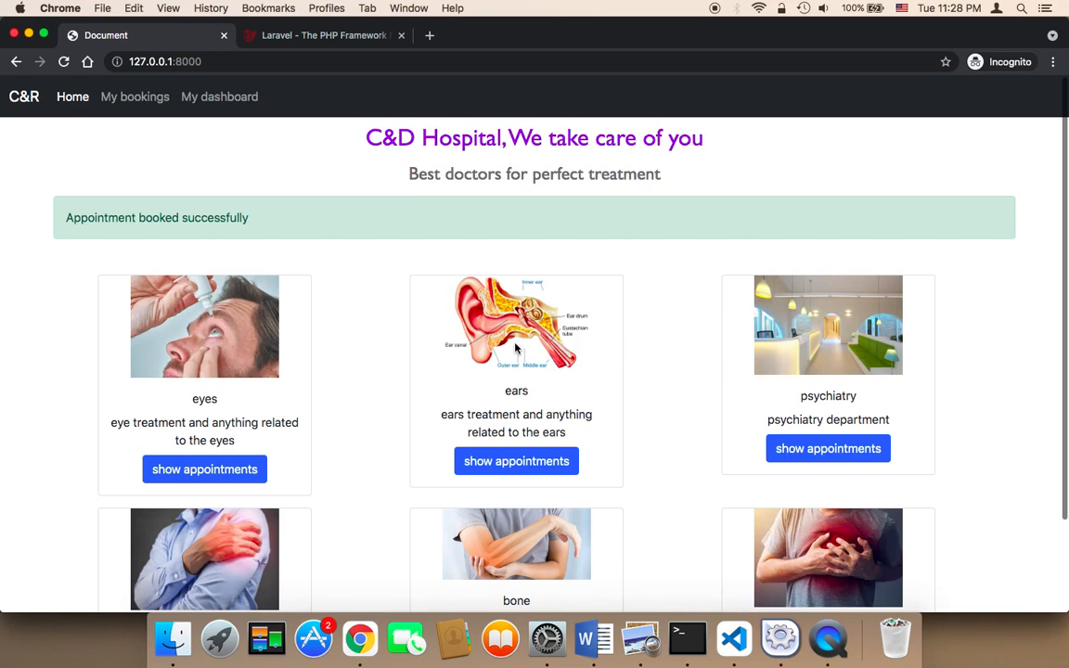
mouse_move(295, 419)
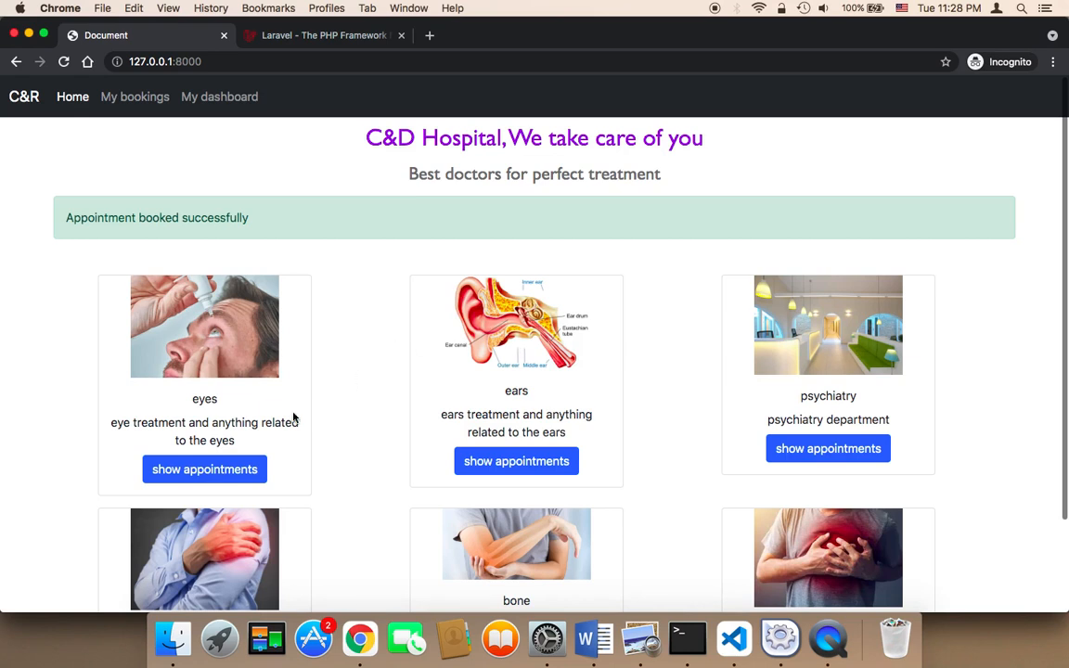
mouse_move(204, 467)
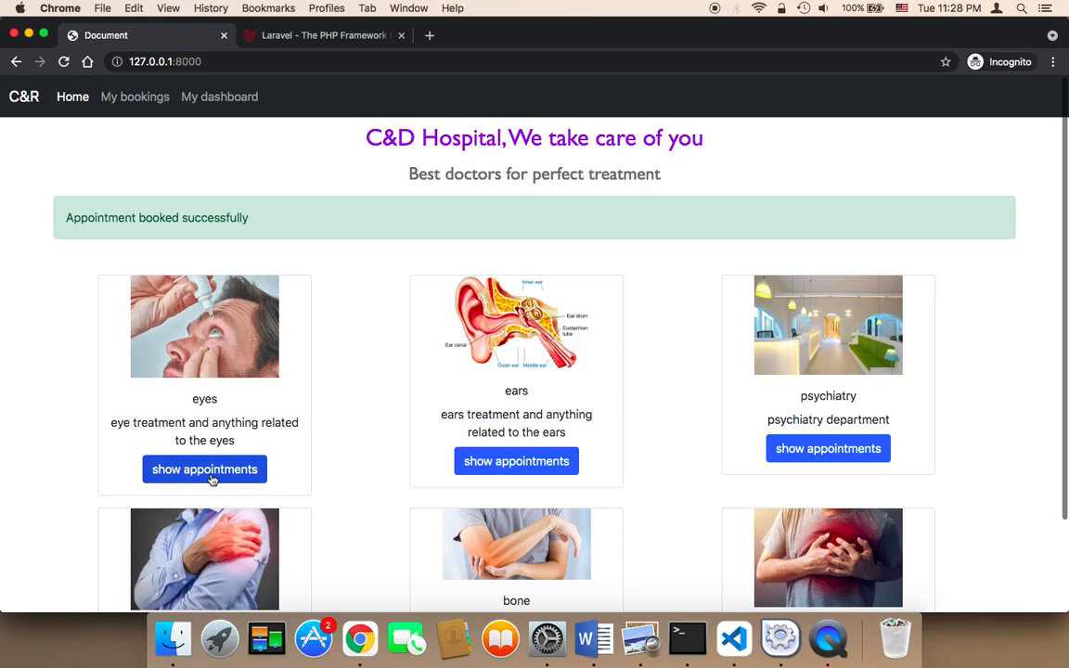
mouse_move(134, 97)
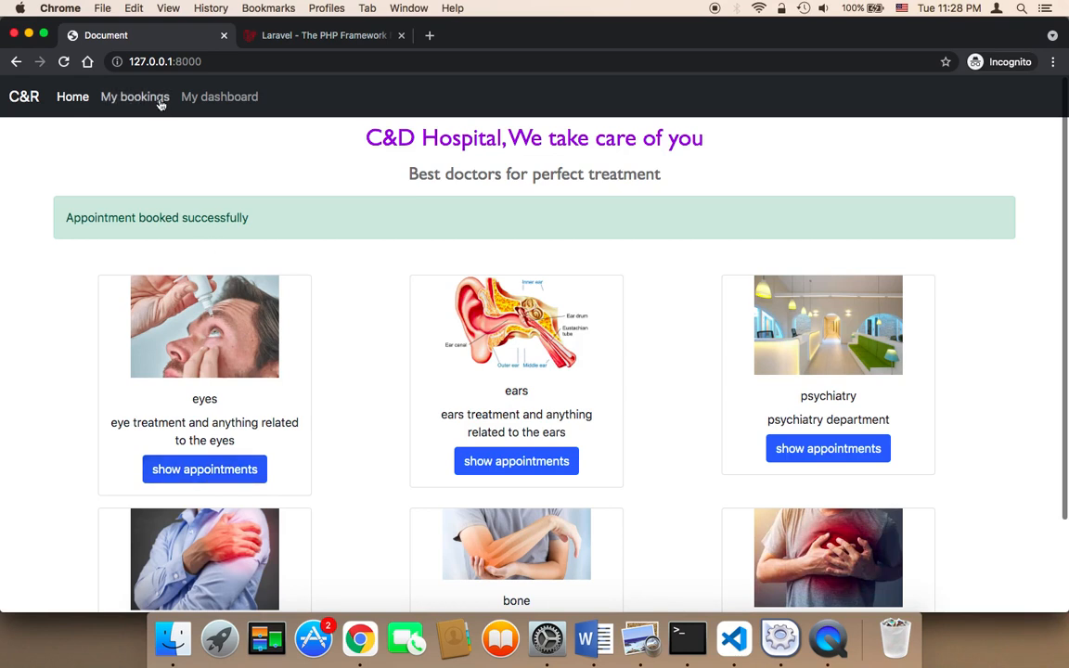
left_click(134, 97)
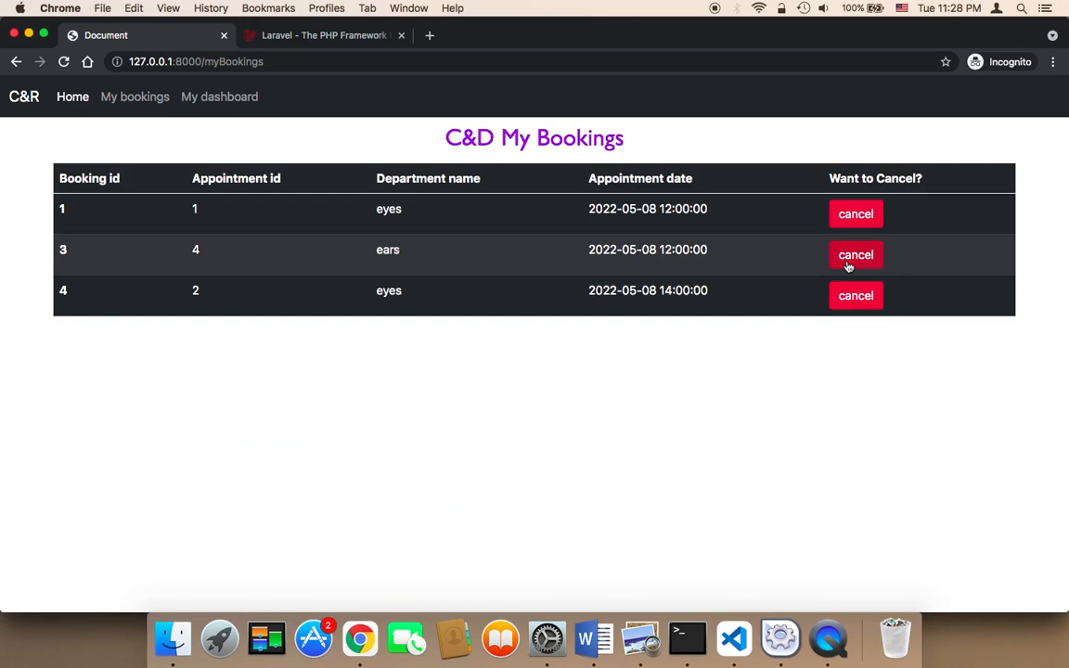
left_click(853, 255)
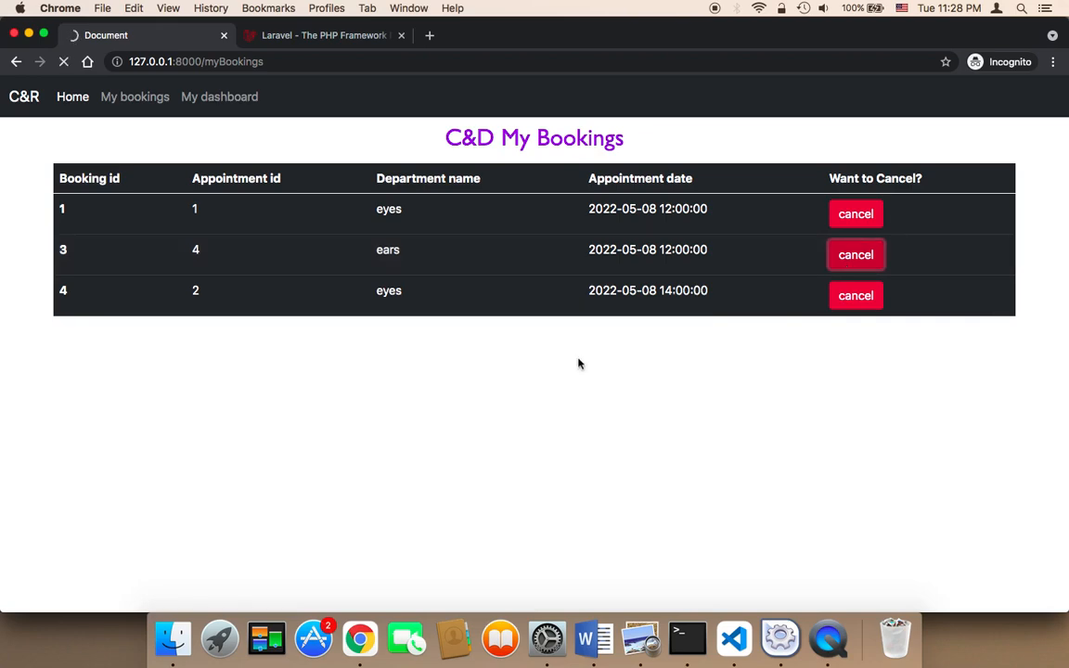
left_click(853, 213)
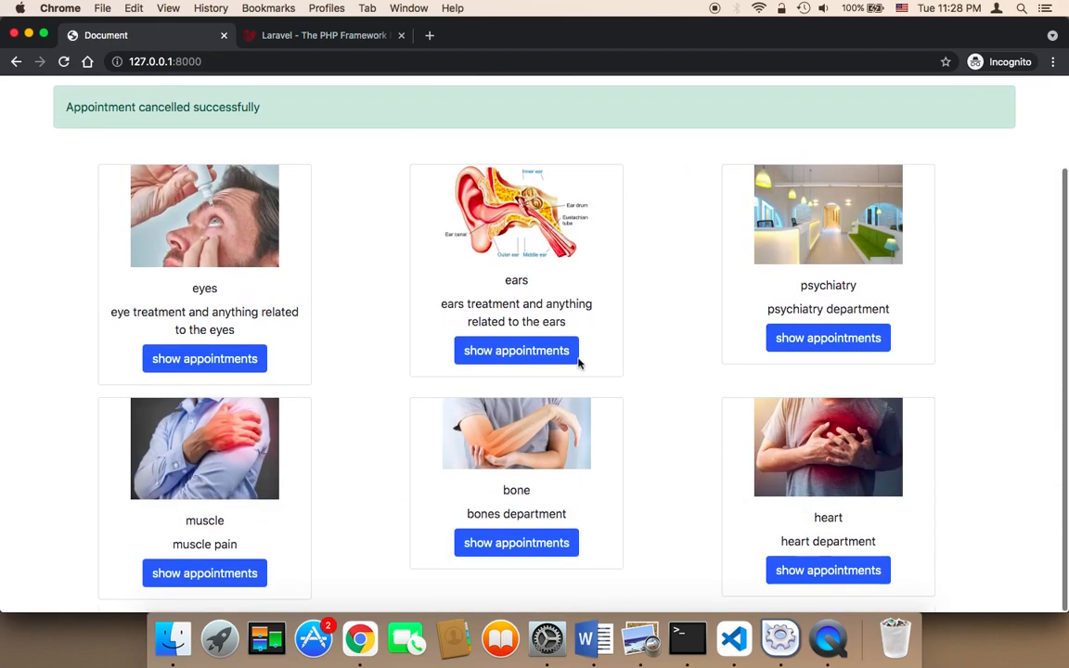
scroll("up", 3)
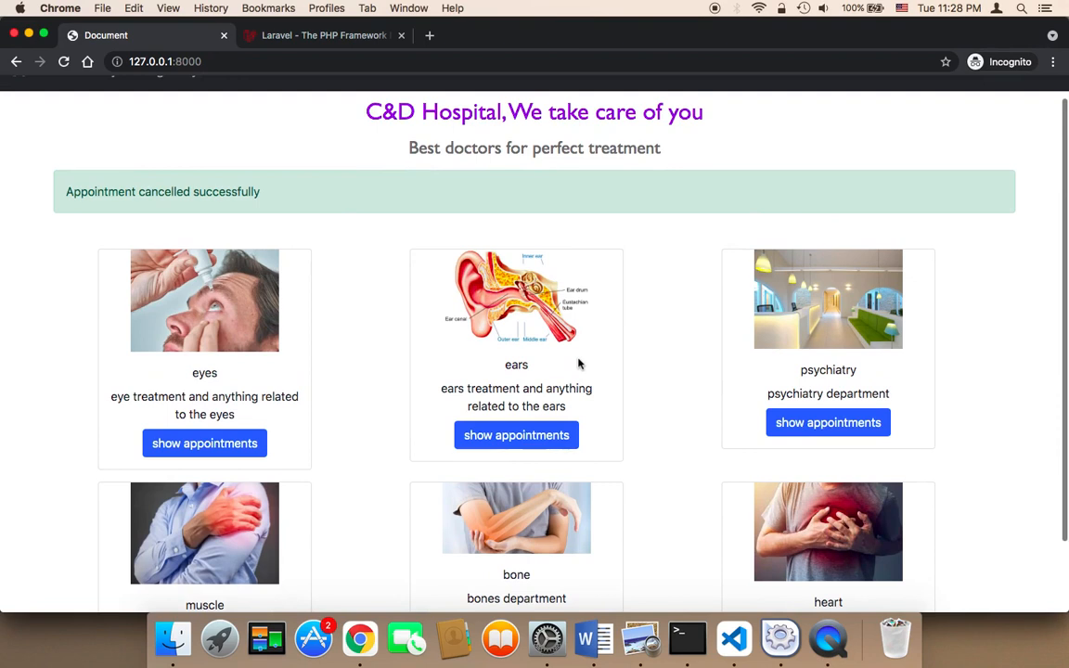